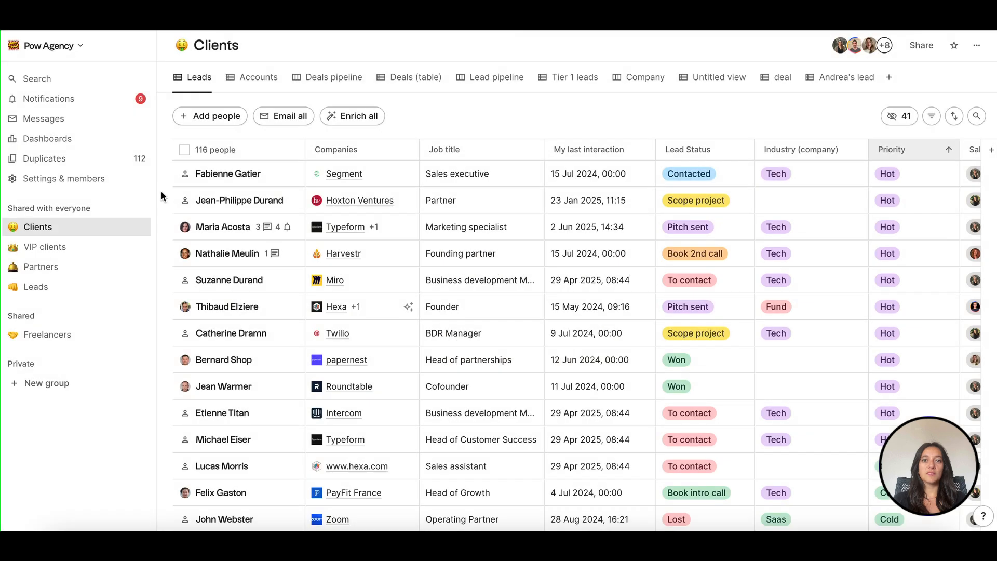
- From Settings > Accounts, link a WhatsApp account via the QR code so it appears connected
{"action": "left_click", "coordinate": [63, 178]}
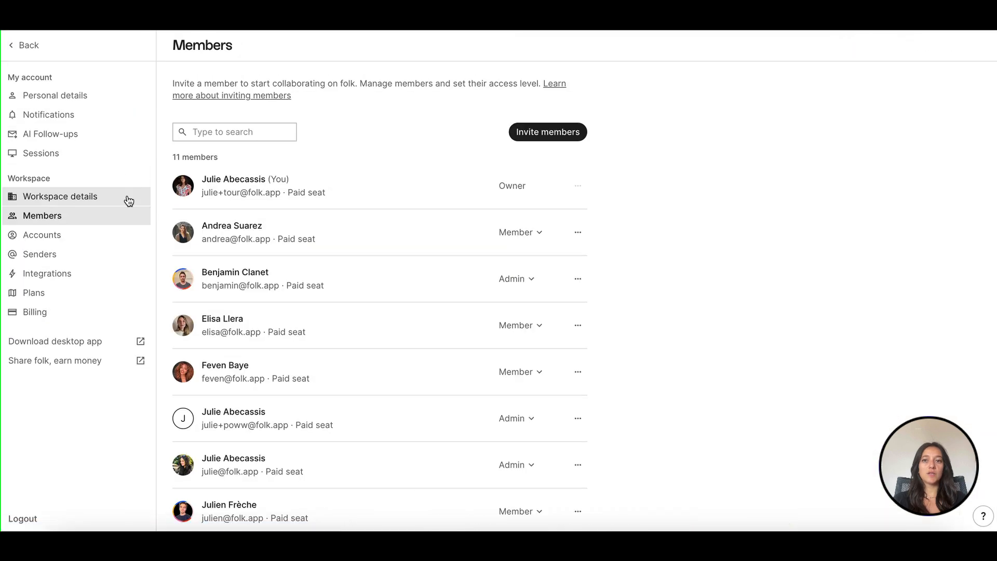
{"action": "left_click", "coordinate": [41, 234]}
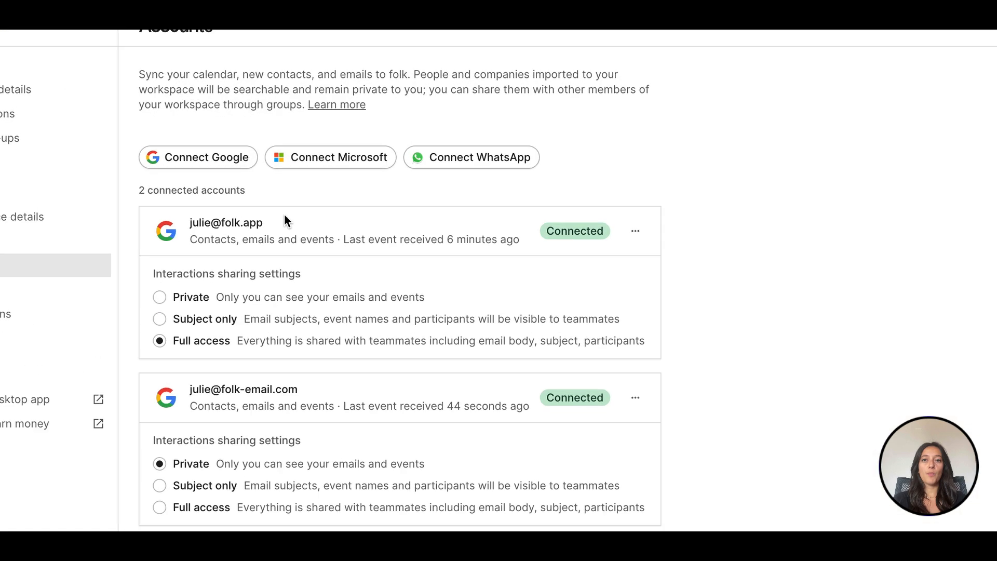
{"action": "left_click", "coordinate": [471, 157]}
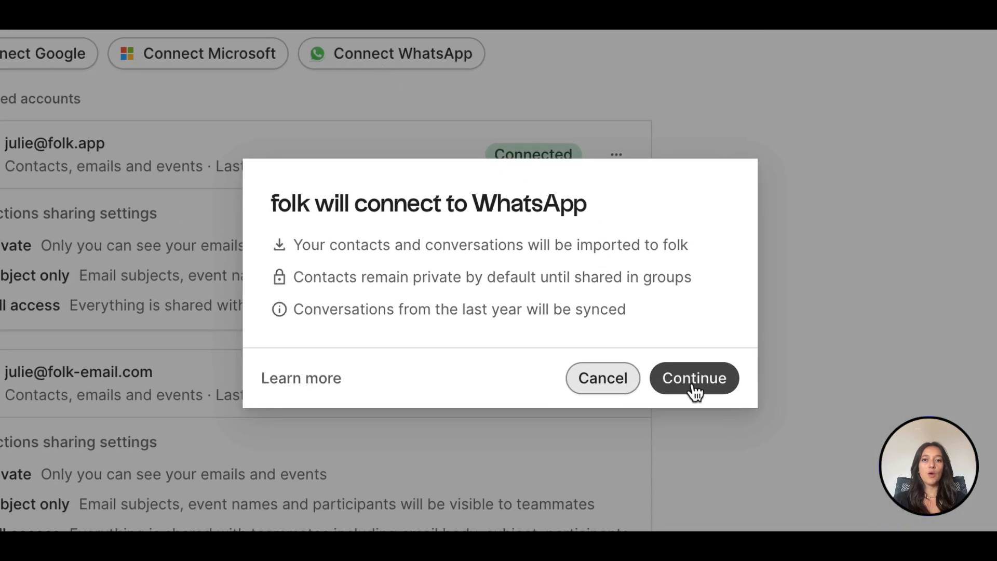
{"action": "left_click", "coordinate": [694, 379]}
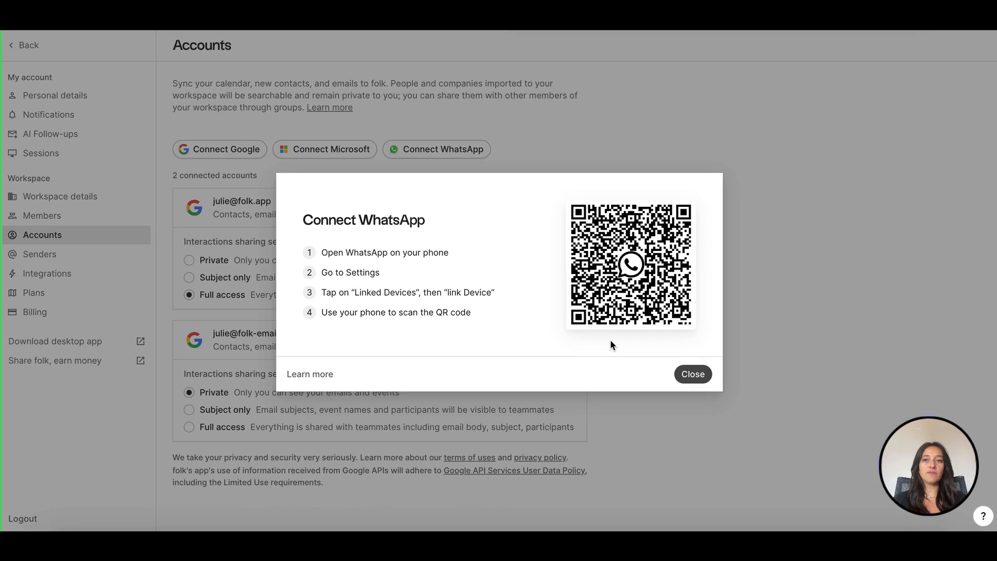
{"action": "left_click", "coordinate": [692, 374]}
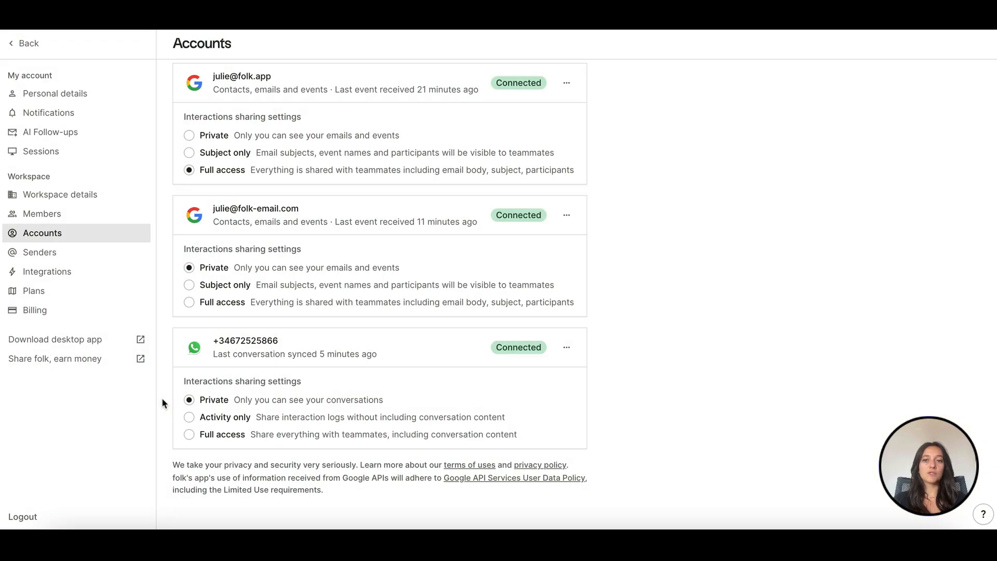
{"action": "mouse_move", "coordinate": [25, 42]}
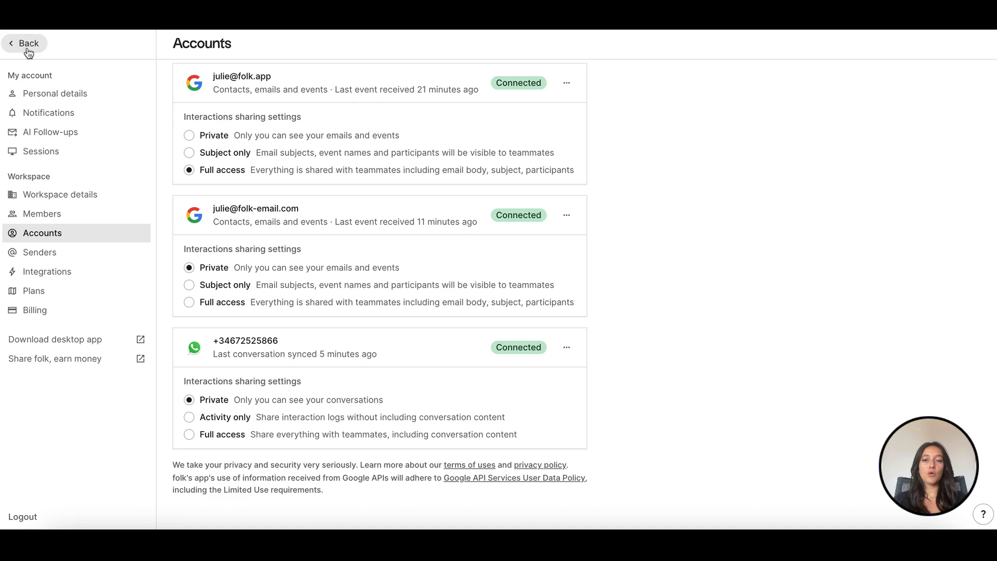
- Leave settings and reach the Duplicates page listing 112 possible duplicate contacts
{"action": "left_click", "coordinate": [24, 44]}
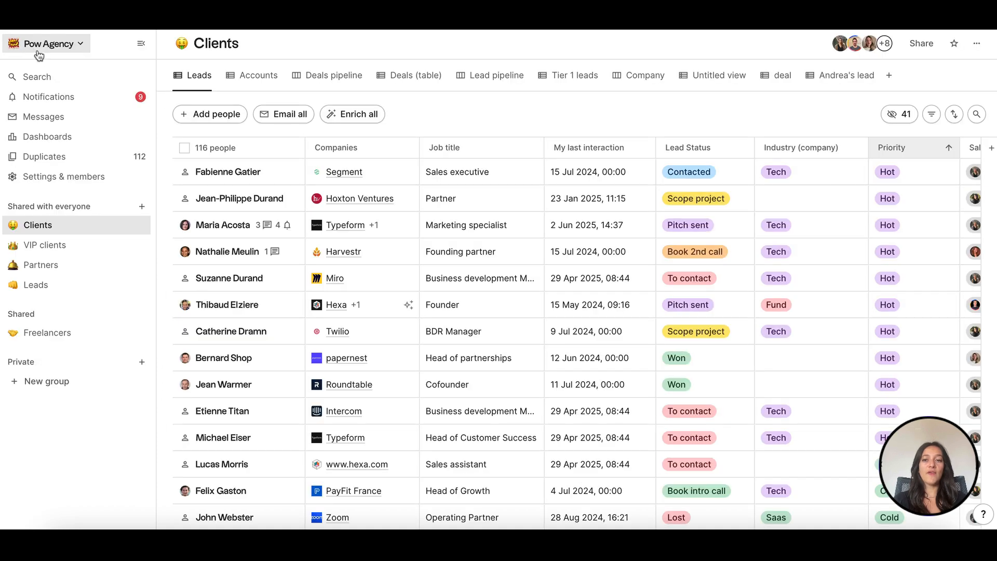
{"action": "left_click", "coordinate": [36, 75]}
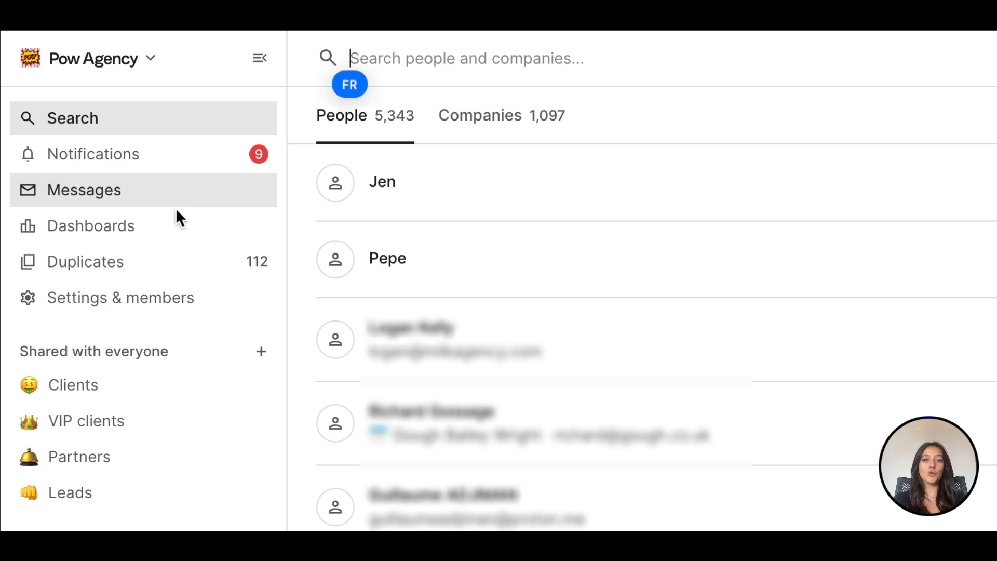
{"action": "left_click", "coordinate": [84, 261]}
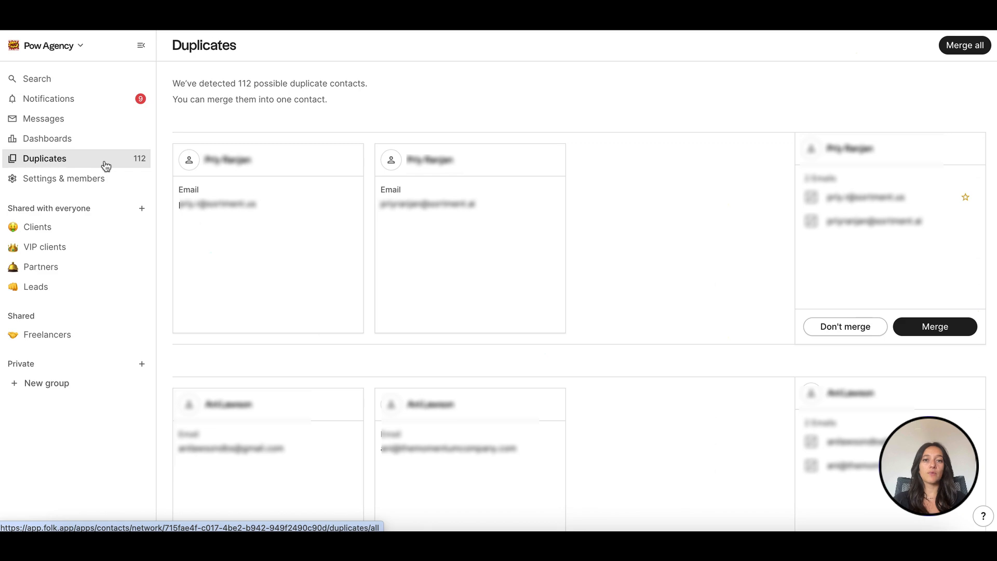
{"action": "mouse_move", "coordinate": [106, 235]}
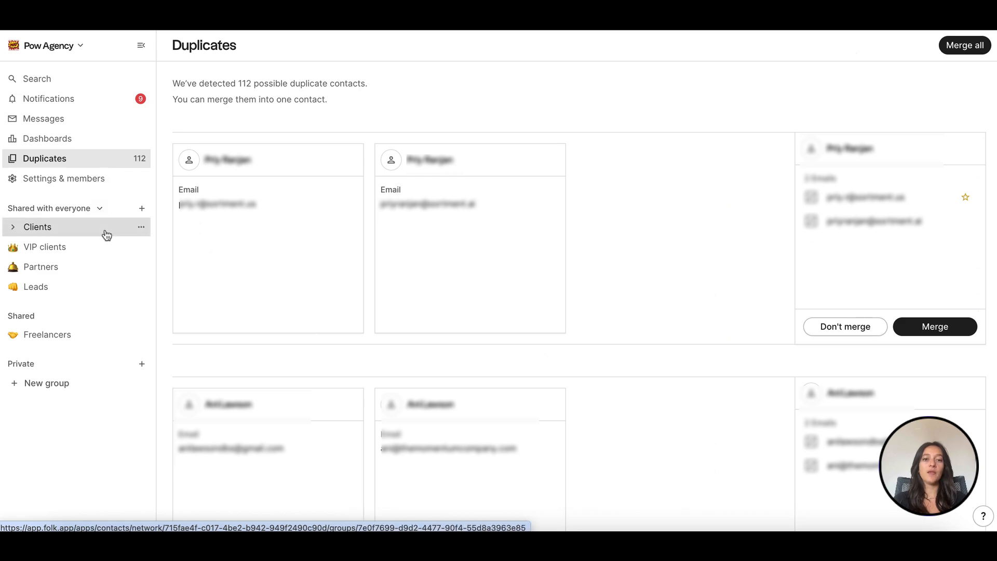
- In Clients, view a contact's Team interactions and expand her synced WhatsApp conversation
{"action": "left_click", "coordinate": [37, 226]}
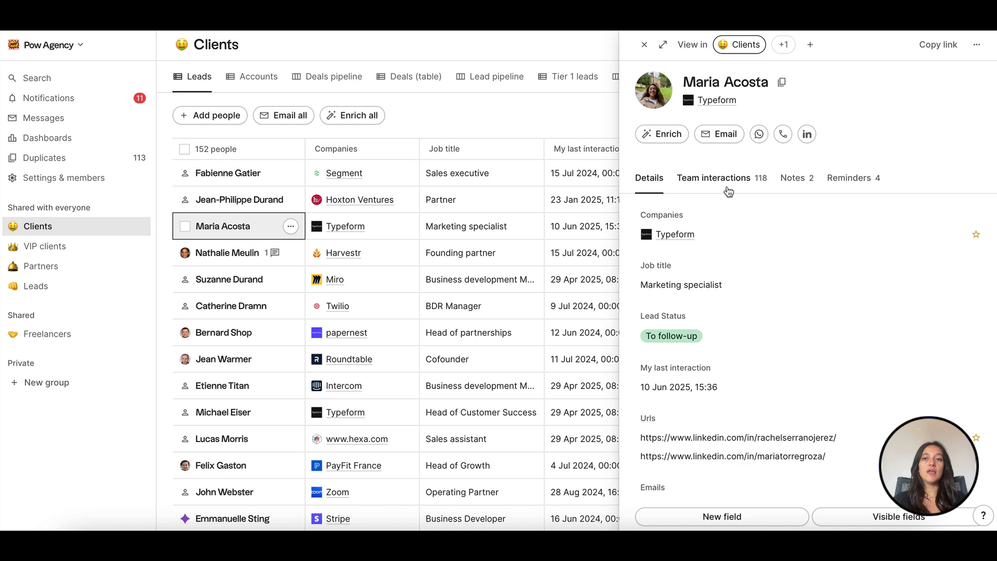
{"action": "left_click", "coordinate": [713, 178]}
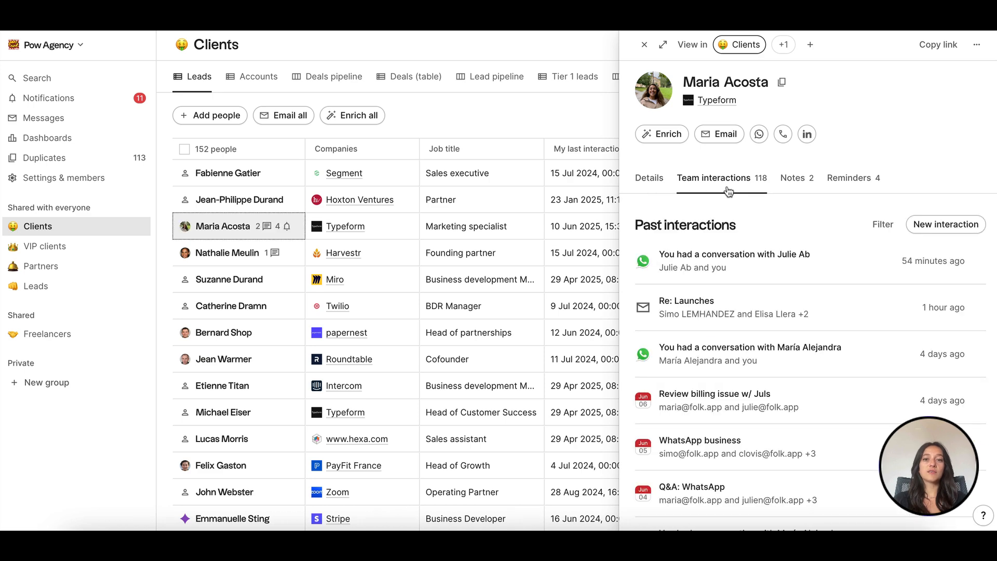
{"action": "left_click", "coordinate": [734, 260]}
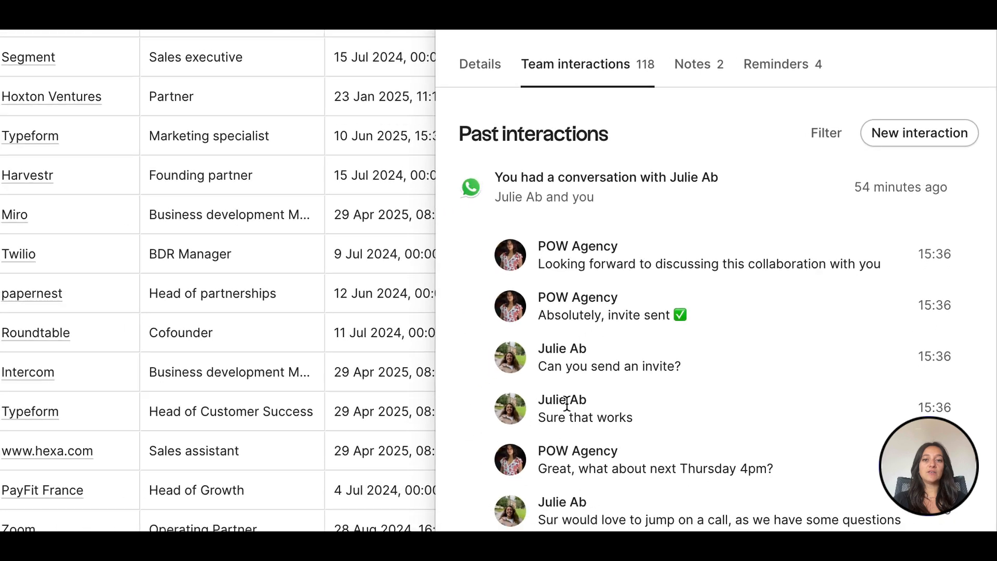
{"action": "scroll", "scroll_direction": "down", "scroll_amount": 3}
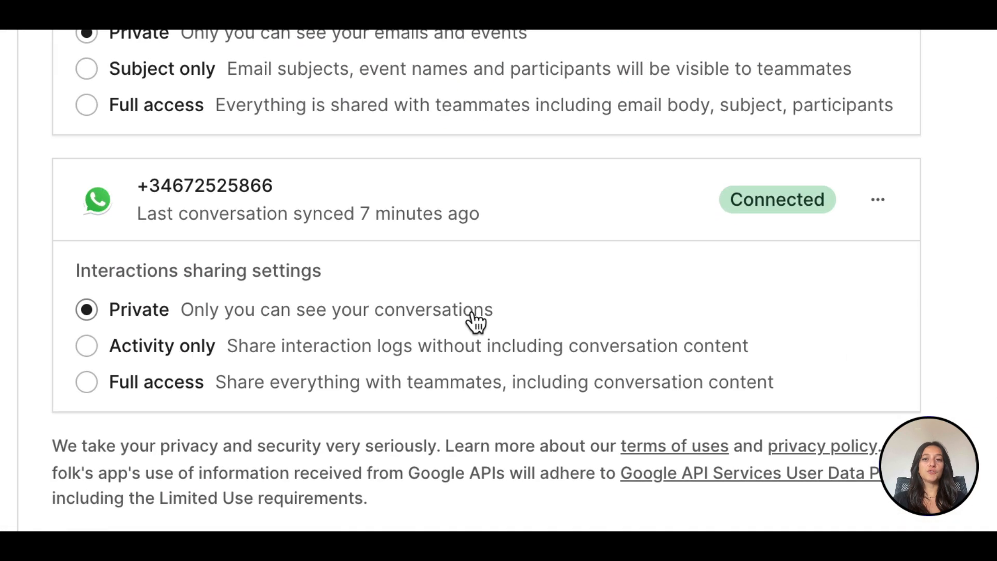
{"action": "mouse_move", "coordinate": [514, 321]}
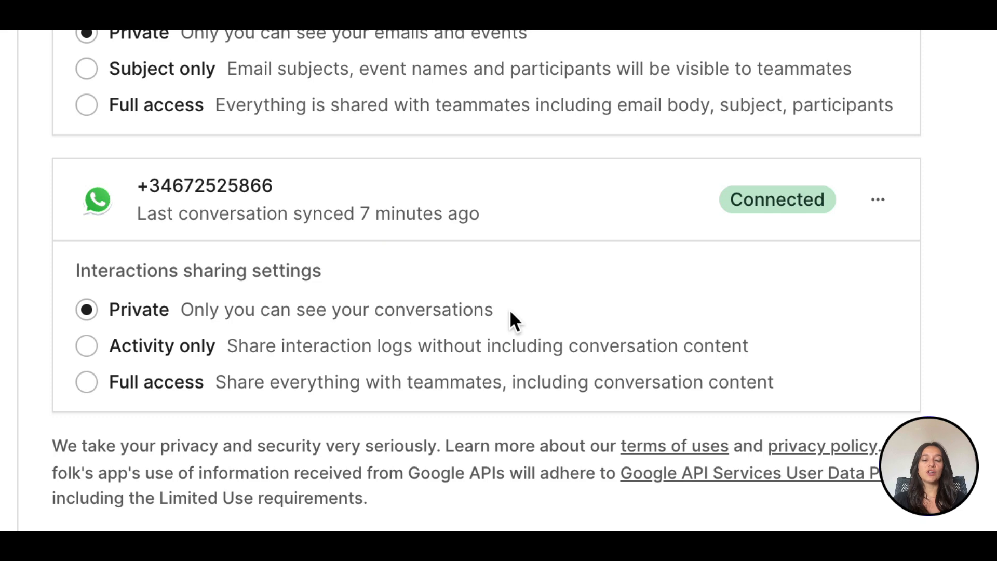
{"action": "mouse_move", "coordinate": [424, 360]}
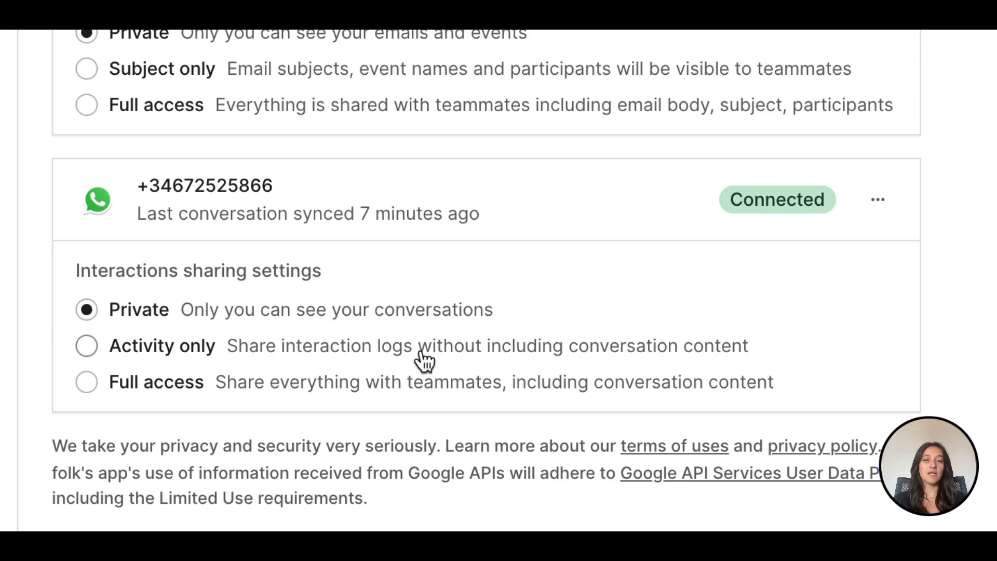
- Set the WhatsApp account's sharing to Activity only, hiding conversation content from teammates
{"action": "left_click", "coordinate": [86, 345]}
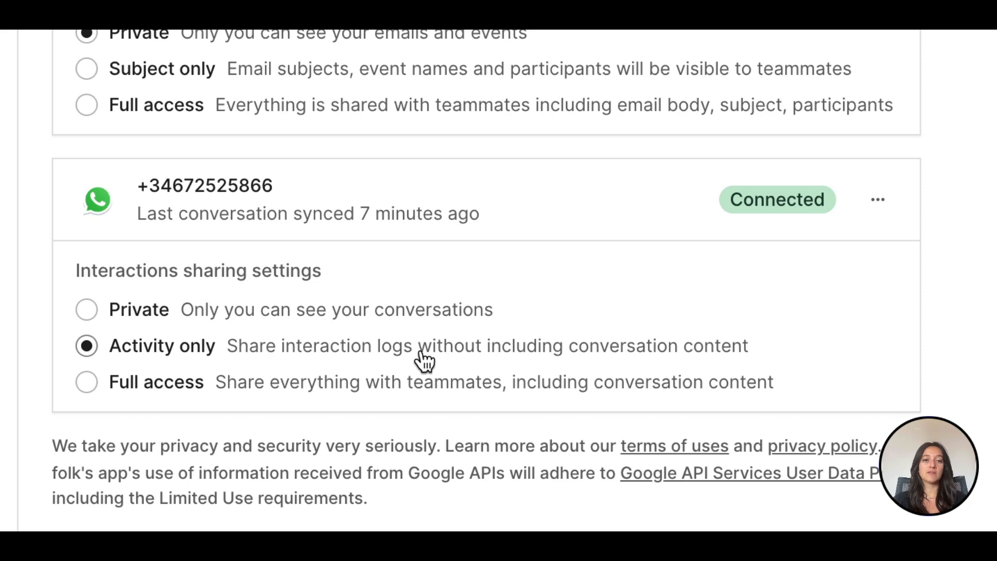
{"action": "left_click", "coordinate": [86, 381]}
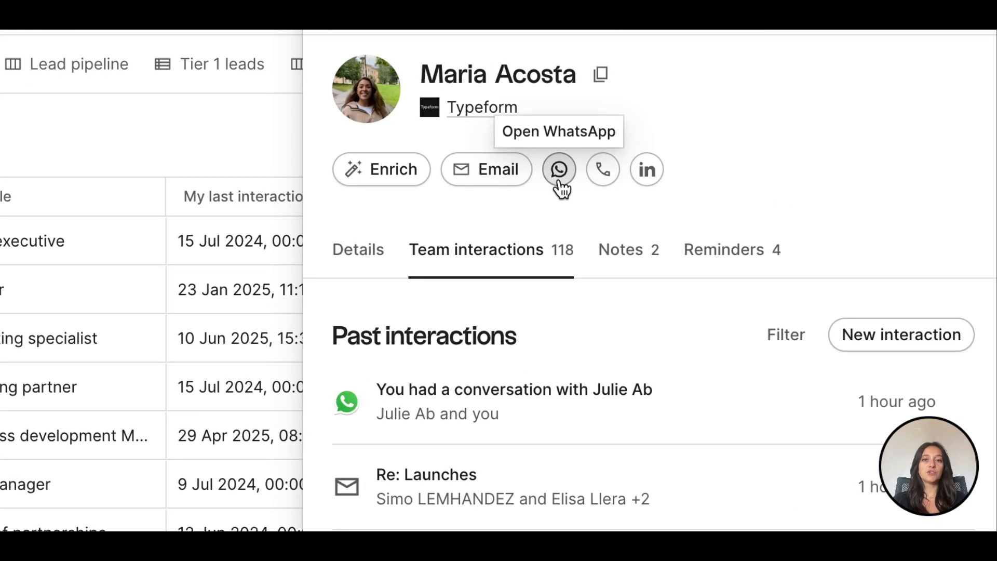
- Scroll the contact's past interactions to reveal the expanding WhatsApp conversation messages
{"action": "scroll", "scroll_direction": "down", "scroll_amount": 3}
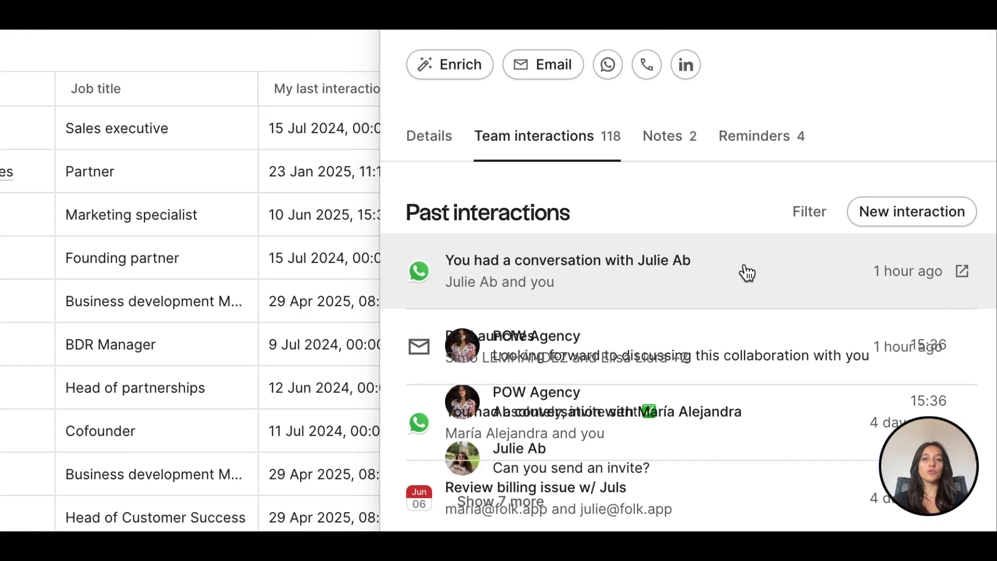
{"action": "mouse_move", "coordinate": [961, 271]}
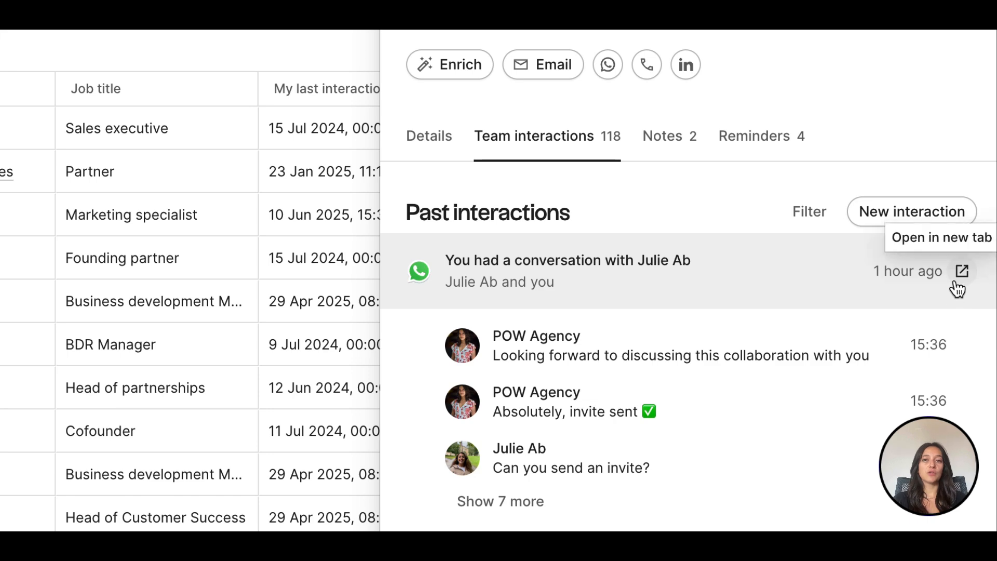